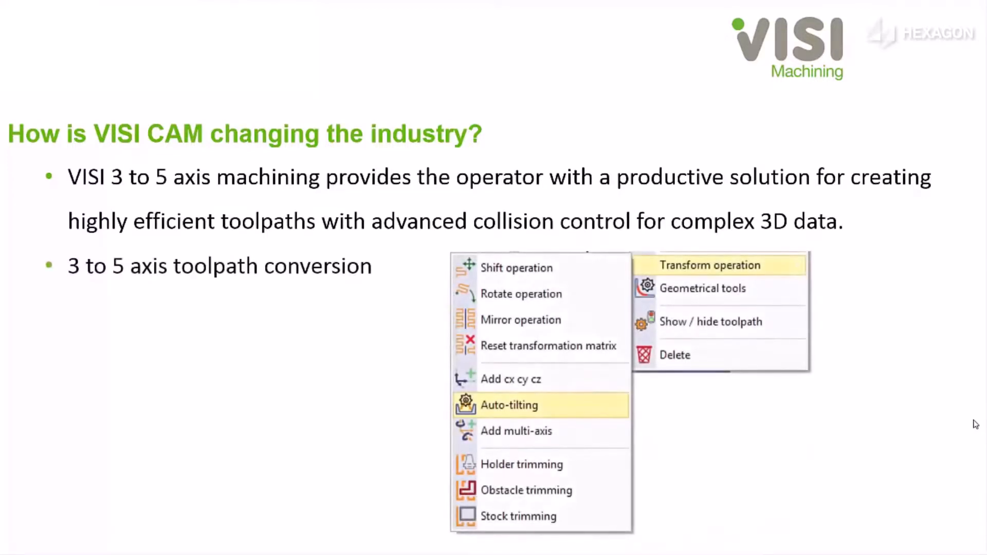
Step: Build the Waterline operation and dismiss the tool holder collision report
{"action": "left_click", "coordinate": [509, 405]}
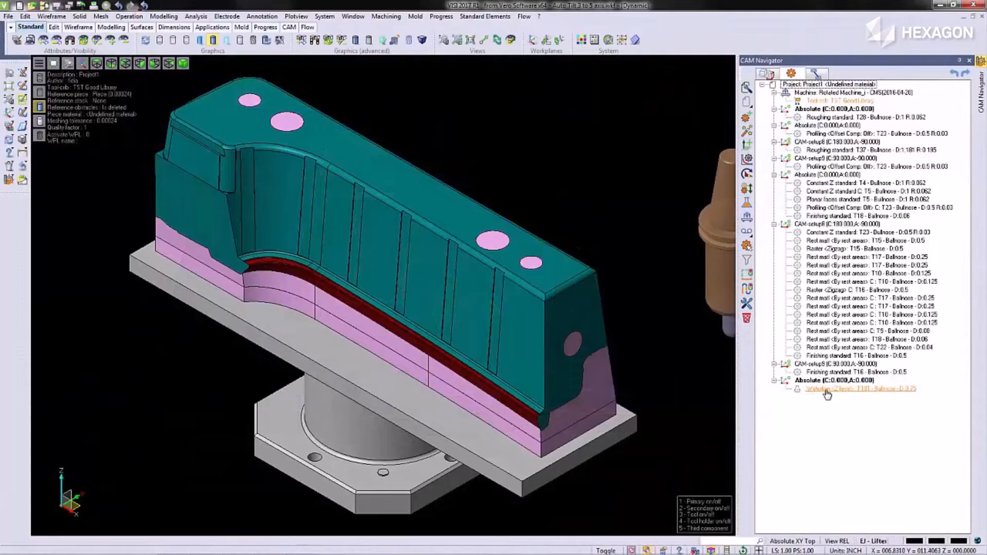
{"action": "right_click", "coordinate": [851, 388]}
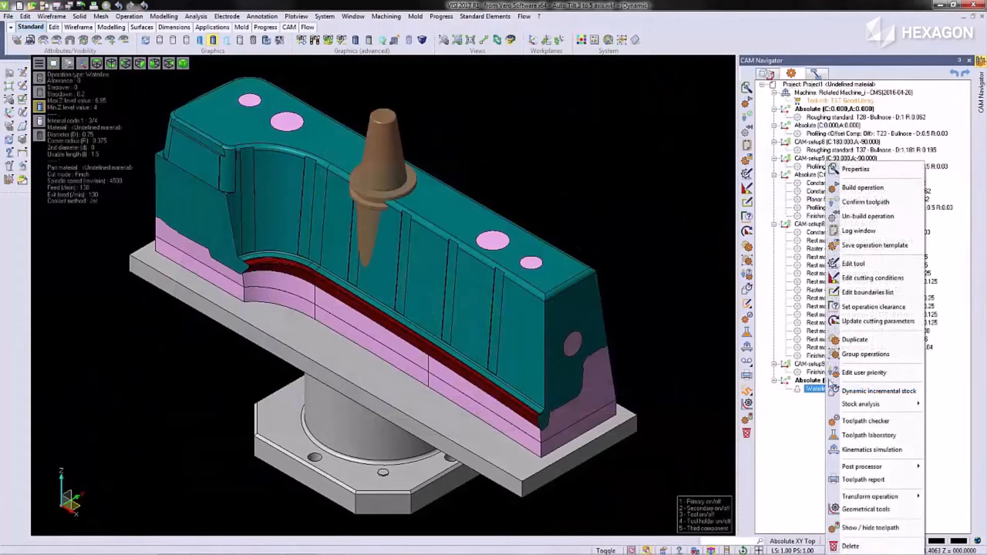
{"action": "left_click", "coordinate": [863, 187]}
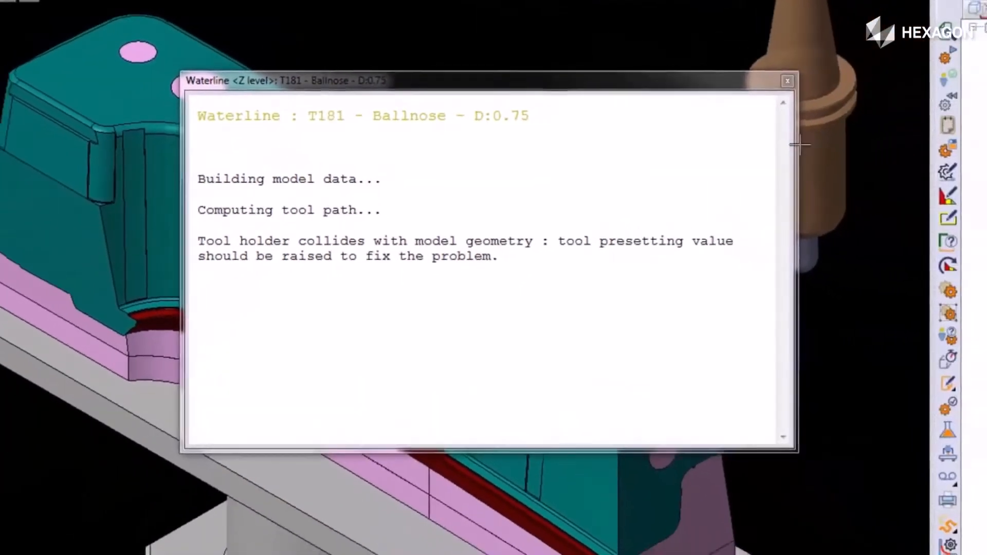
{"action": "left_click", "coordinate": [787, 81]}
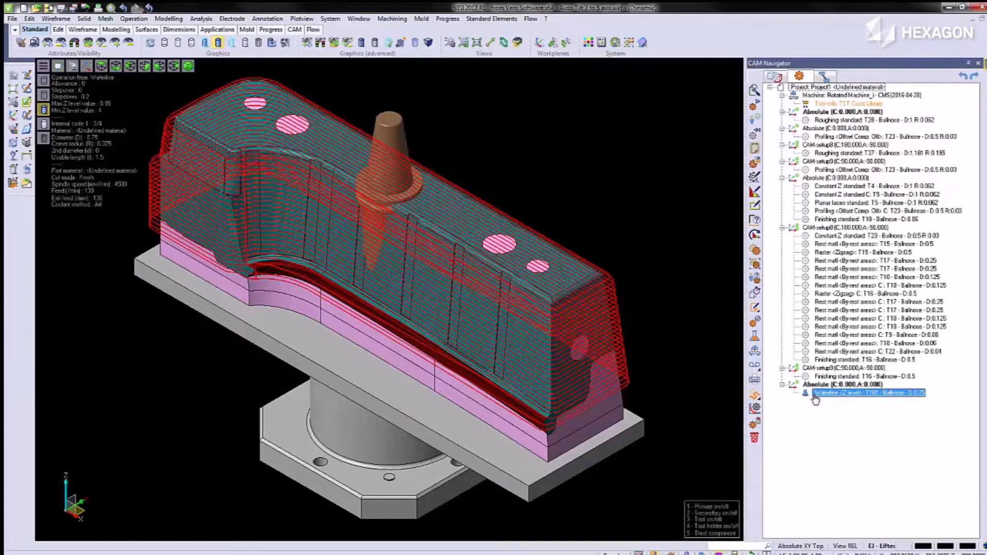
Step: Check the Waterline toolpath in the toolpath laboratory
{"action": "right_click", "coordinate": [872, 393]}
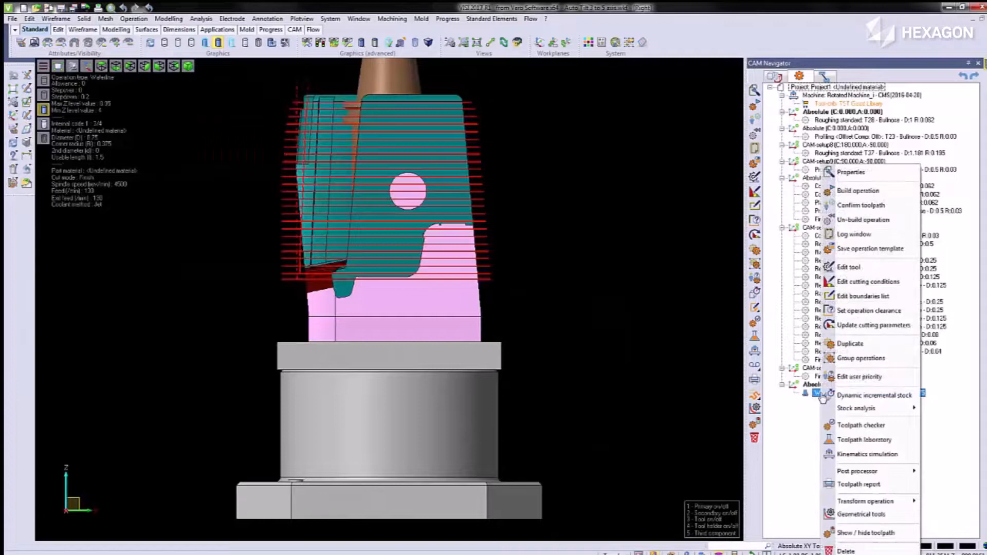
{"action": "left_click", "coordinate": [865, 439]}
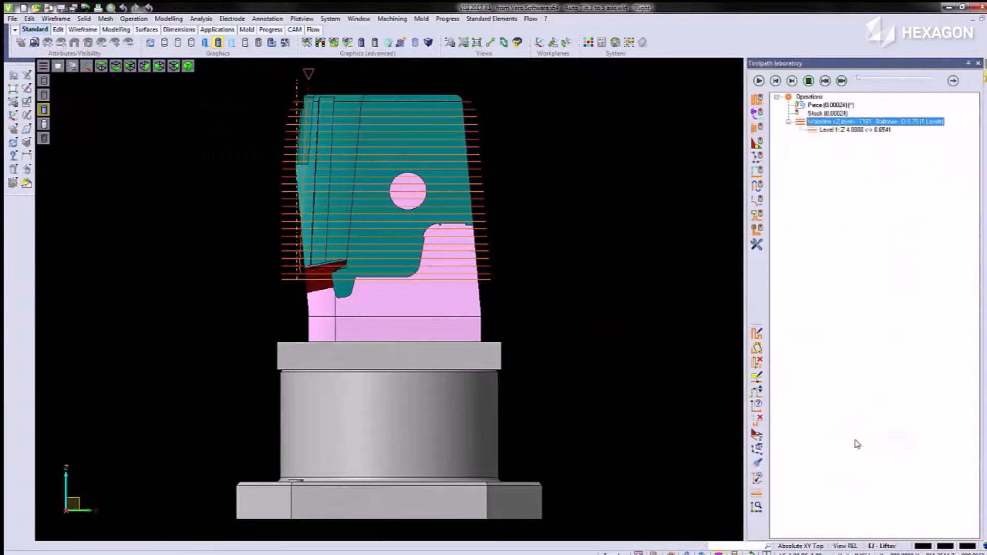
{"action": "left_click", "coordinate": [751, 77]}
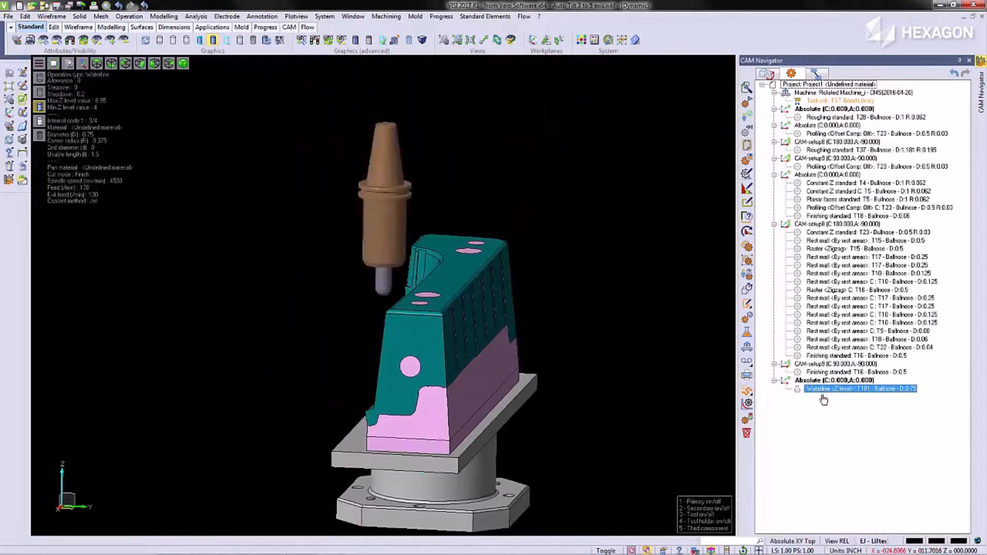
Step: Transform Waterline by auto-tilting: holder clearance 0.05, max tilt 60°, stay 5-axis, gradual tilting
{"action": "right_click", "coordinate": [856, 389]}
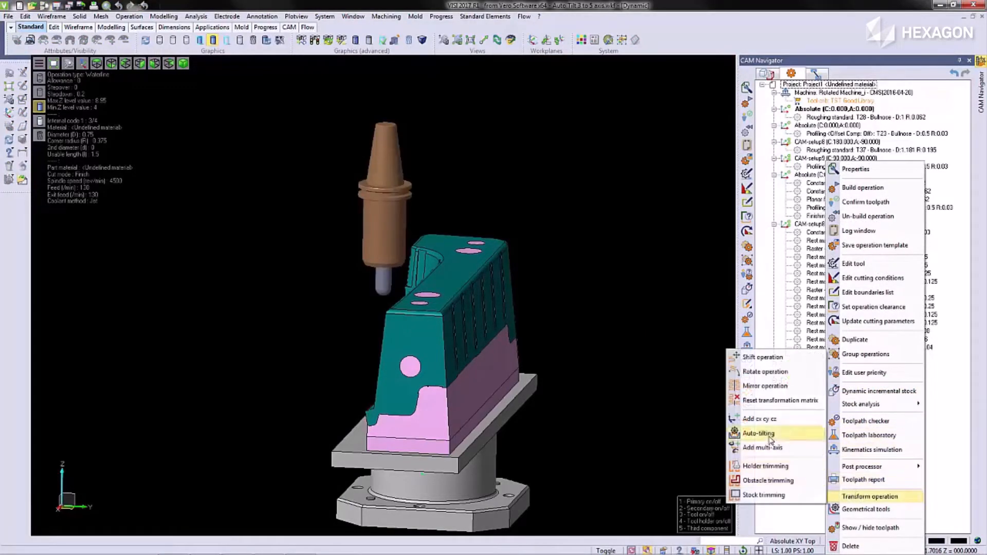
{"action": "left_click", "coordinate": [759, 433]}
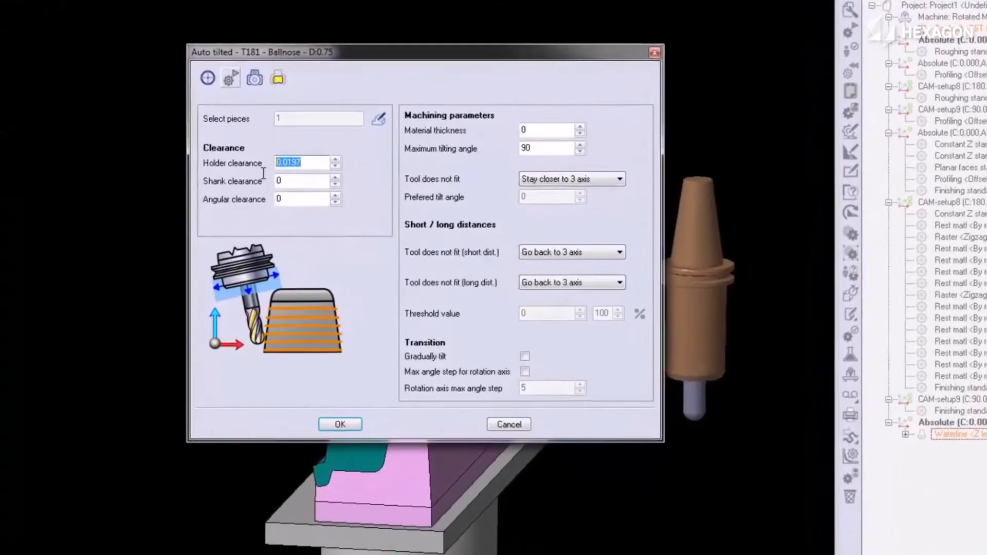
{"action": "type", "text": ".05"}
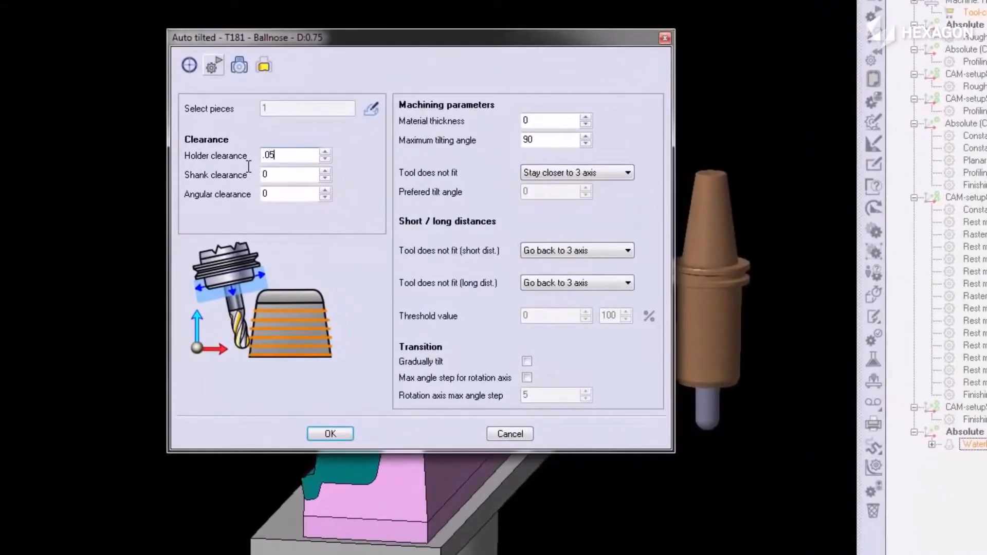
{"action": "left_click", "coordinate": [551, 140]}
{"action": "type", "text": "60"}
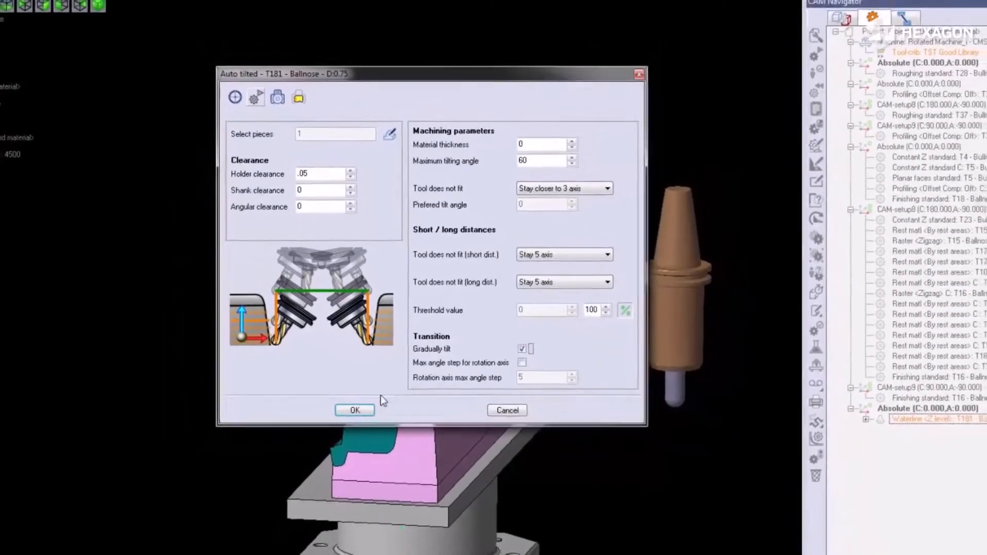
{"action": "left_click", "coordinate": [354, 410]}
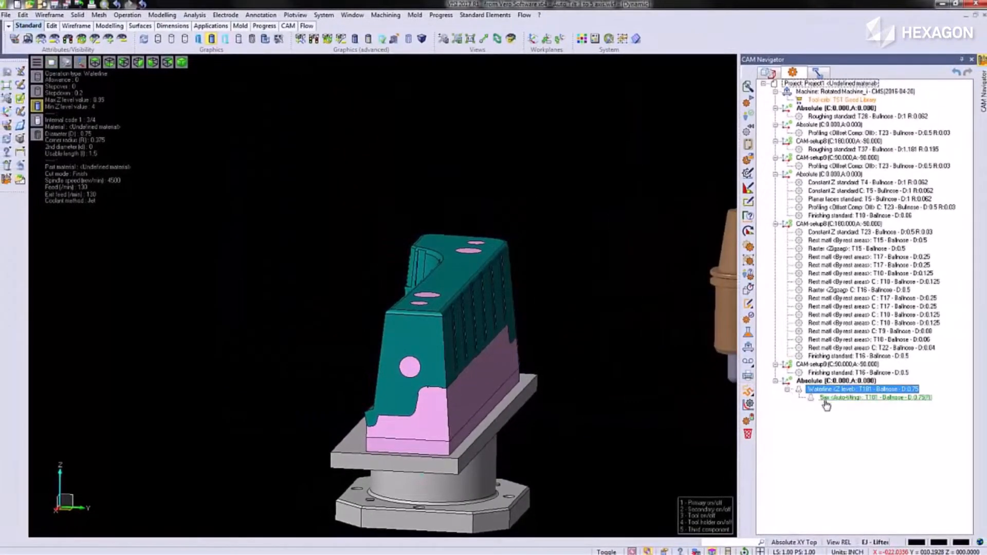
Step: Build the new auto-tilted 5-axis operation's toolpath
{"action": "right_click", "coordinate": [860, 397]}
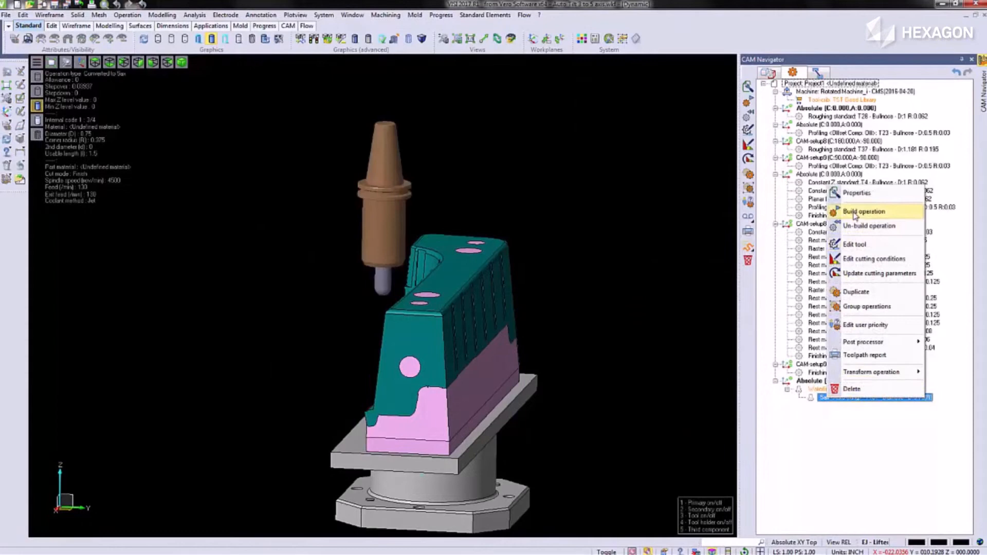
{"action": "left_click", "coordinate": [863, 211]}
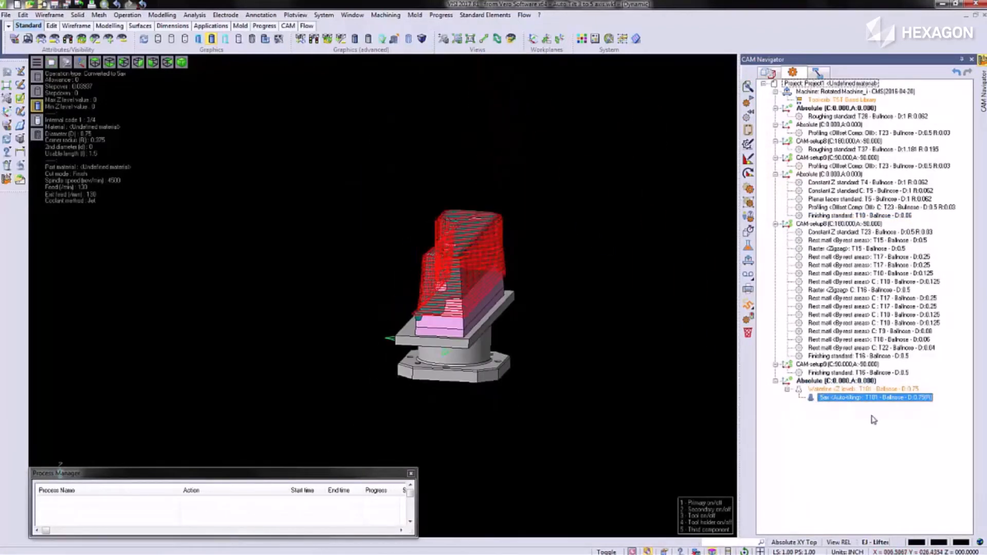
Step: Play back the auto-tilted 5-axis toolpath in the toolpath laboratory
{"action": "right_click", "coordinate": [869, 397]}
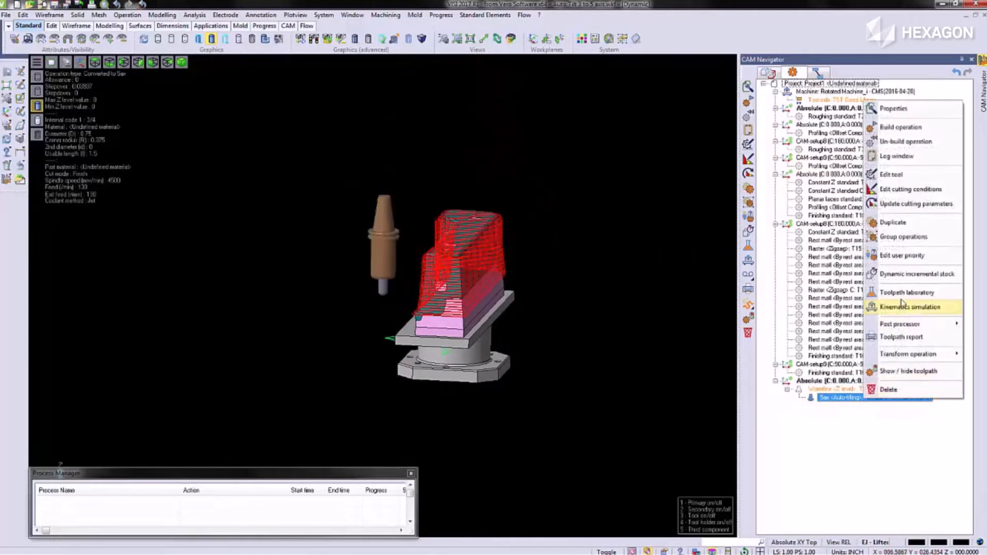
{"action": "left_click", "coordinate": [908, 292]}
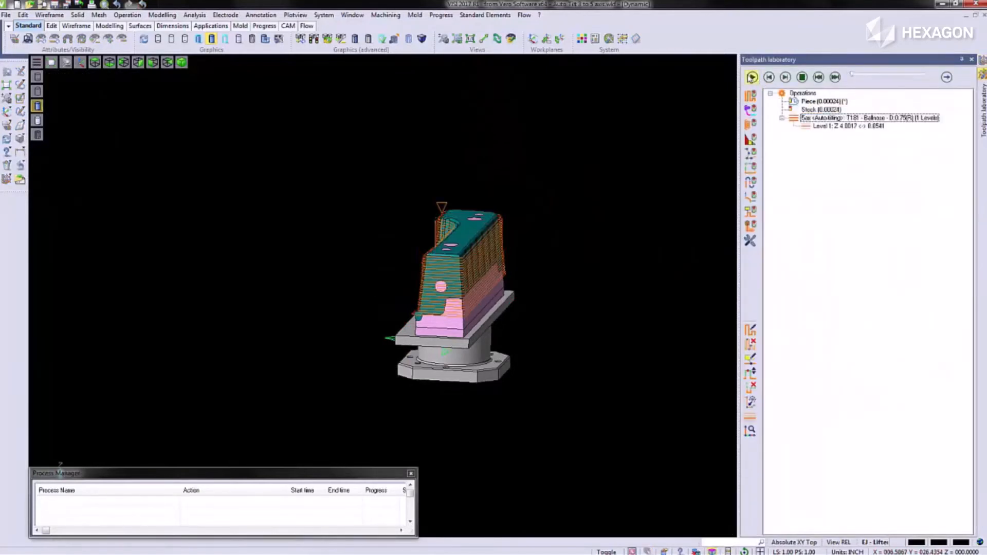
{"action": "left_click", "coordinate": [752, 77]}
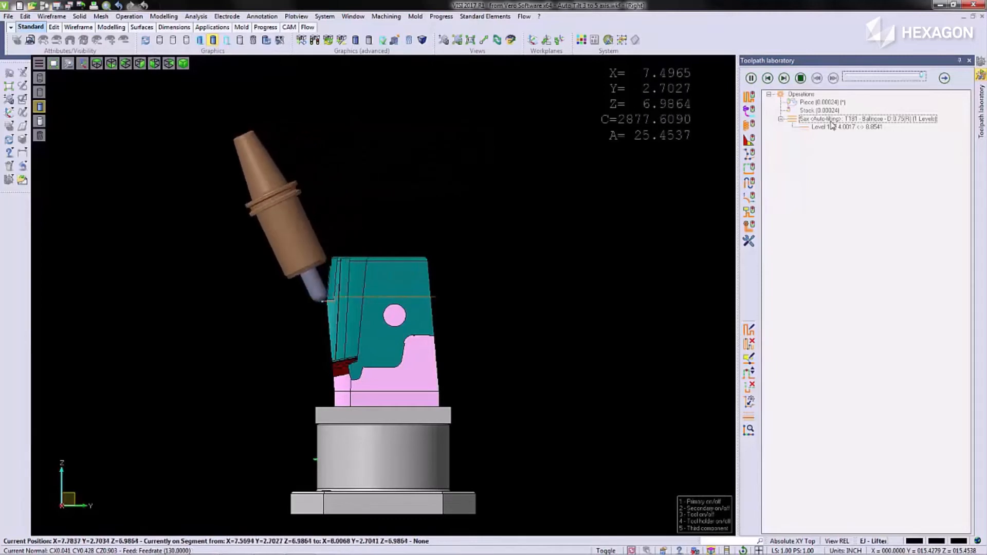
{"action": "left_click", "coordinate": [751, 77]}
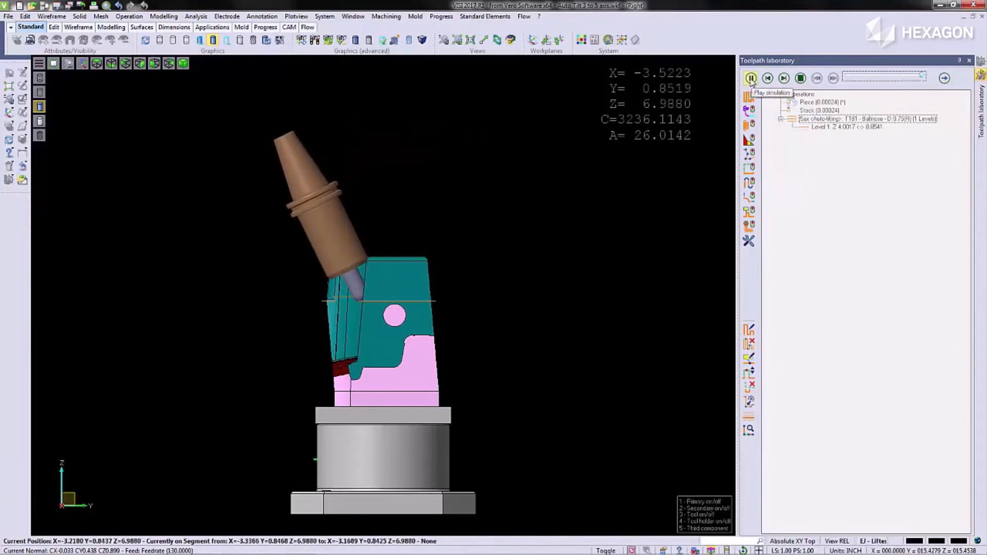
{"action": "left_click", "coordinate": [751, 78]}
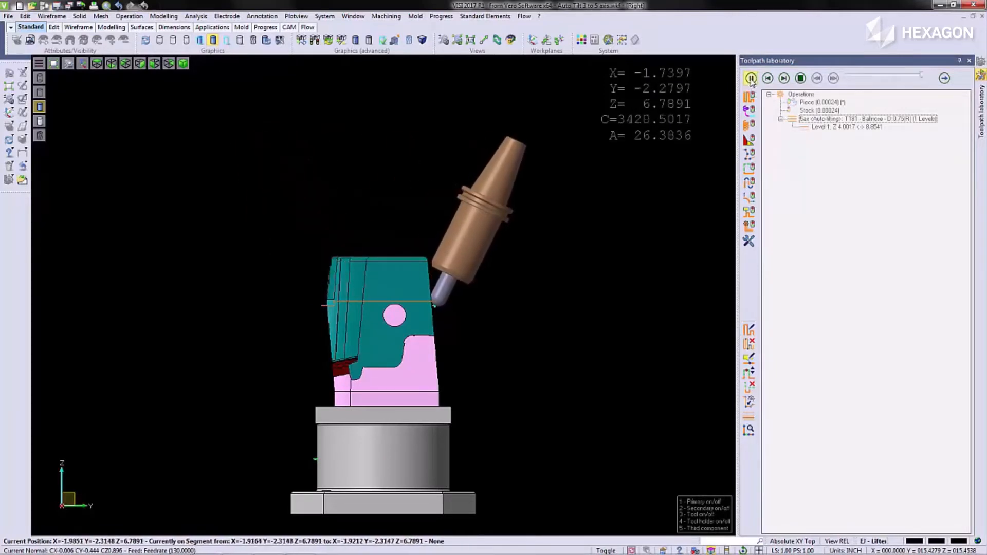
{"action": "left_click", "coordinate": [750, 77]}
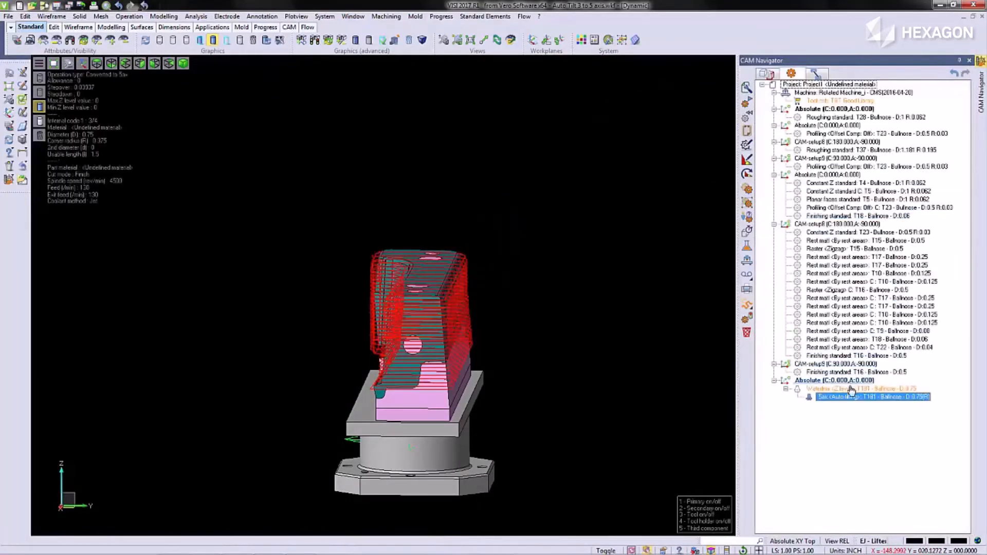
Step: Launch the kinematics simulation of the auto-tilted operation on the Hurco machine
{"action": "right_click", "coordinate": [872, 397]}
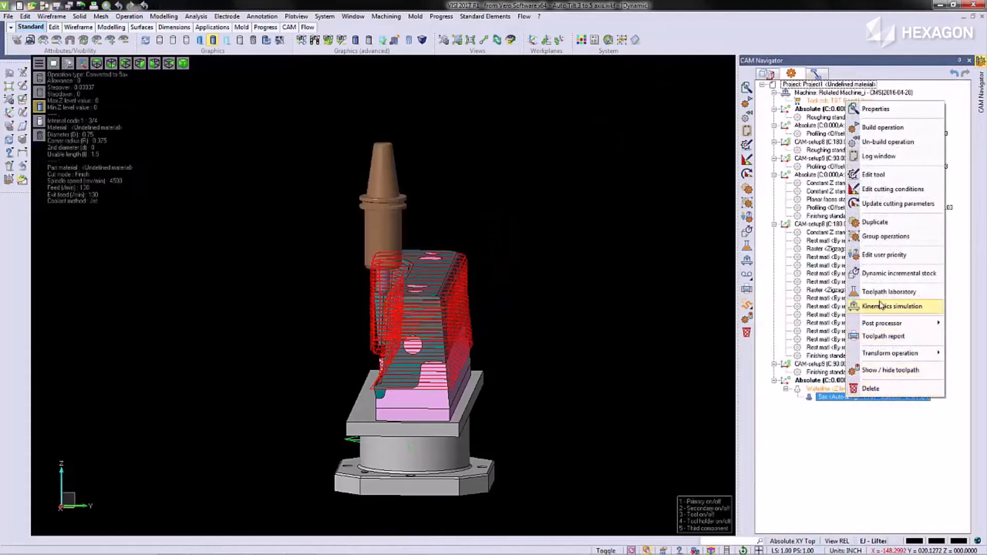
{"action": "left_click", "coordinate": [891, 307]}
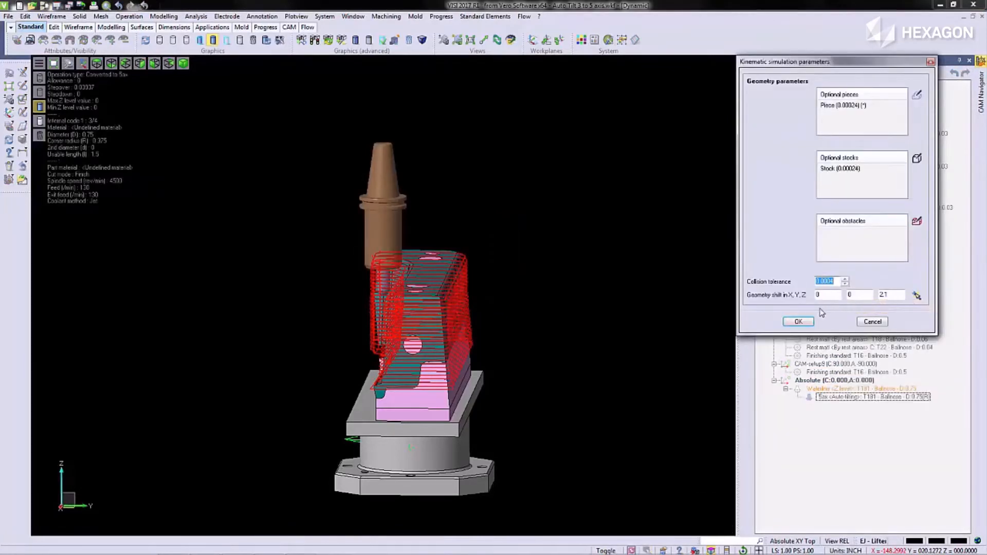
{"action": "left_click", "coordinate": [798, 322]}
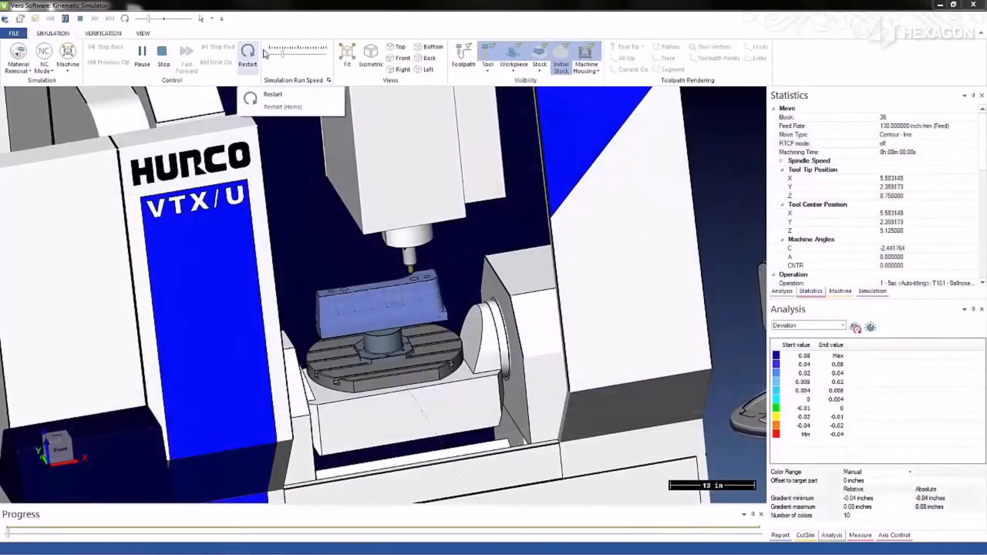